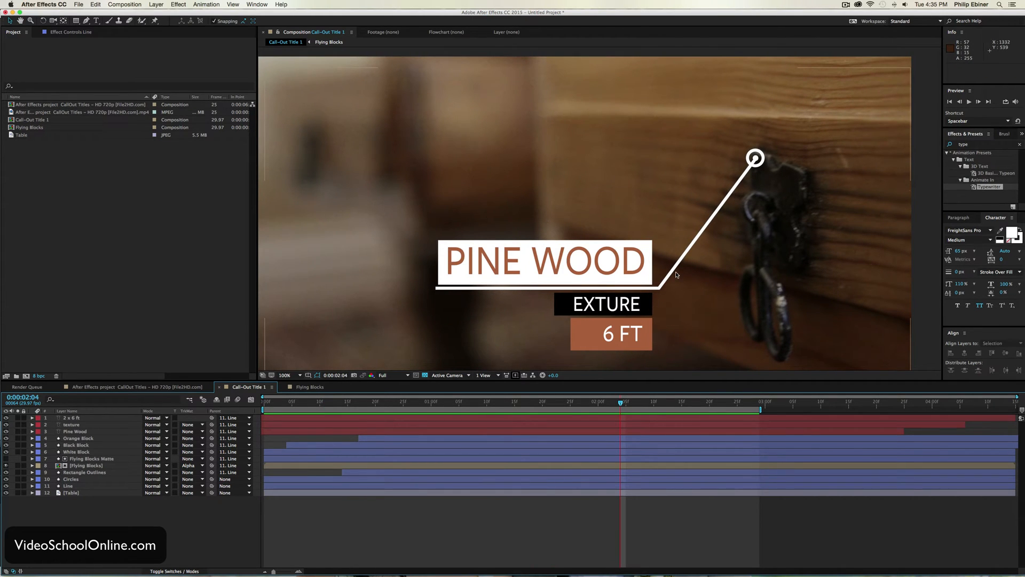
pyautogui.moveTo(821, 152)
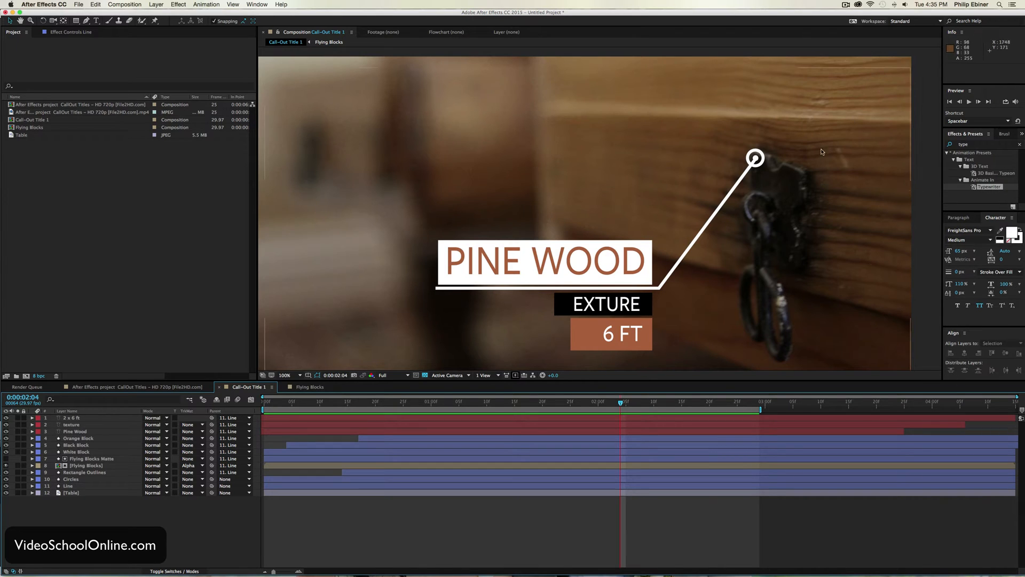
pyautogui.moveTo(832, 167)
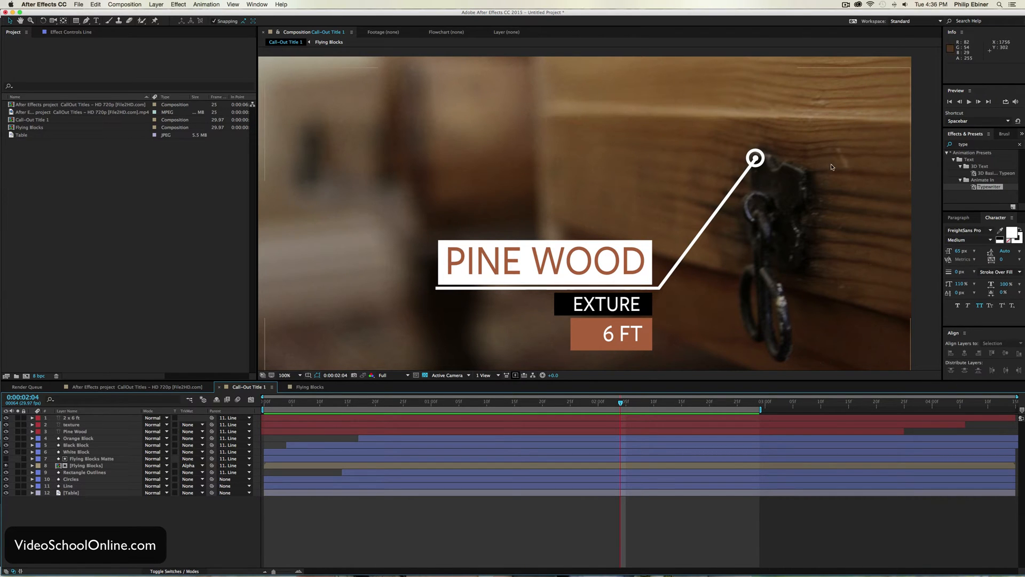
# Select the Flying Blocks layer and scrub to an early frame of the animation
pyautogui.click(85, 465)
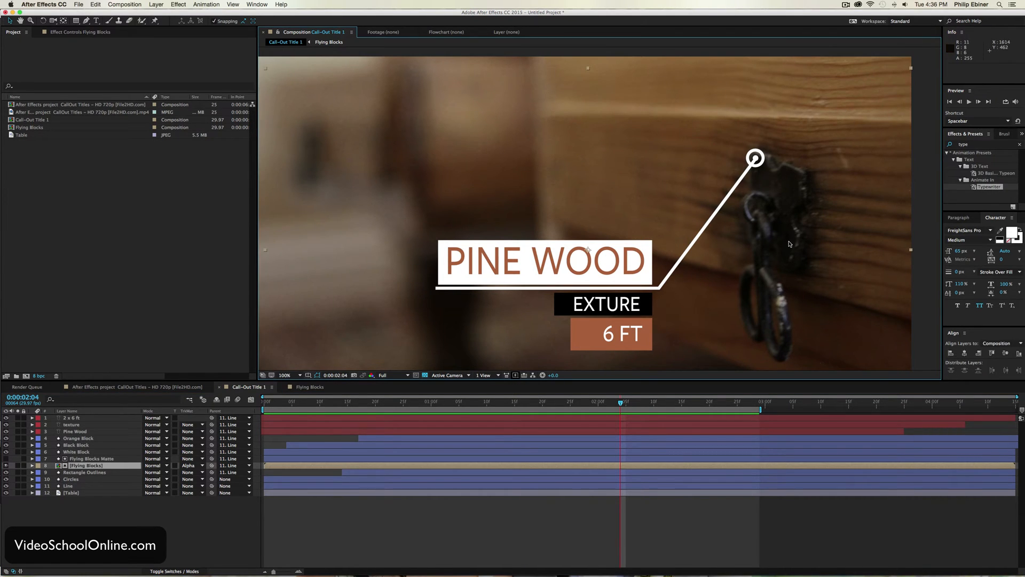
pyautogui.moveTo(786, 264)
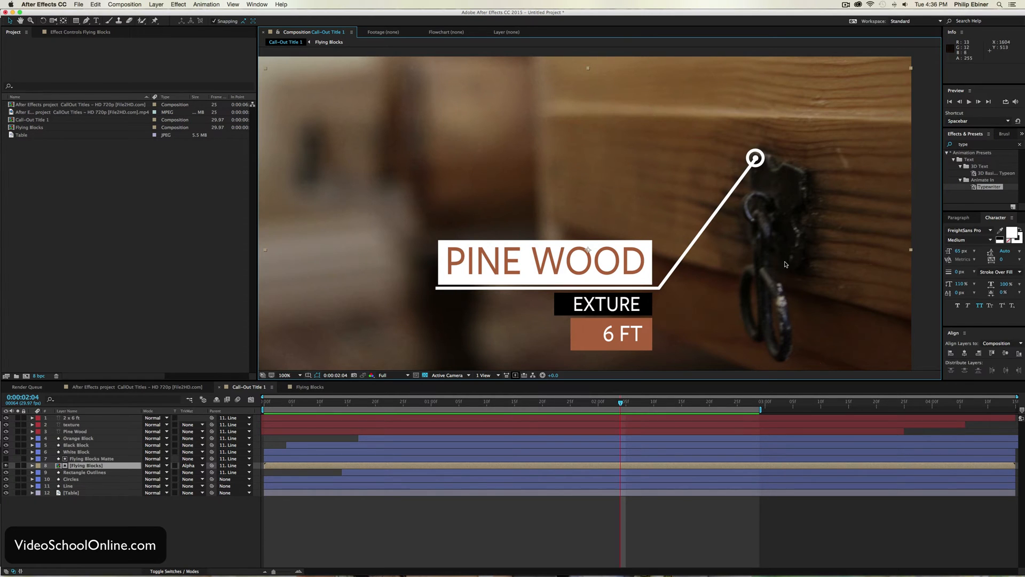
pyautogui.moveTo(767, 167)
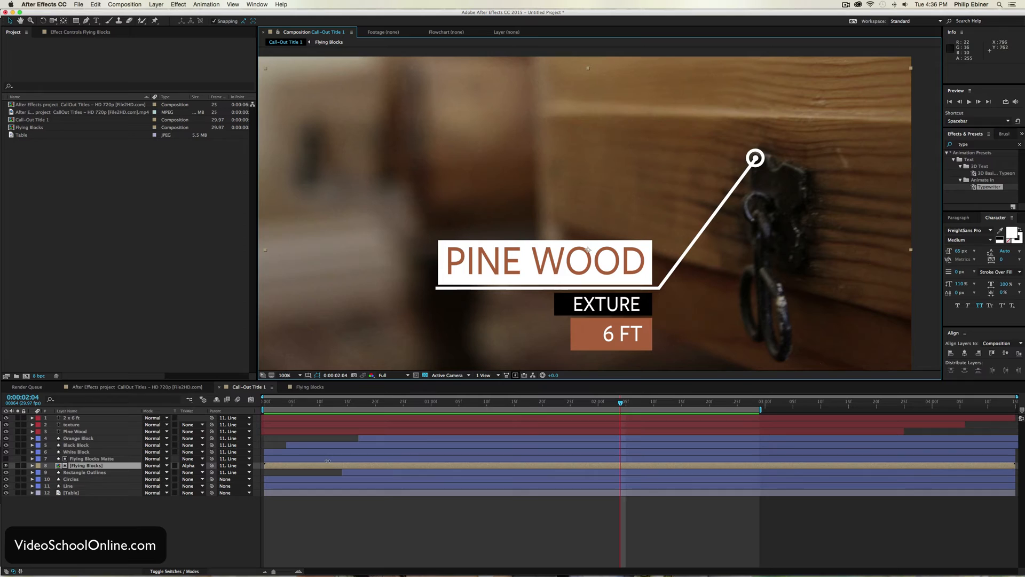
pyautogui.moveTo(755, 170)
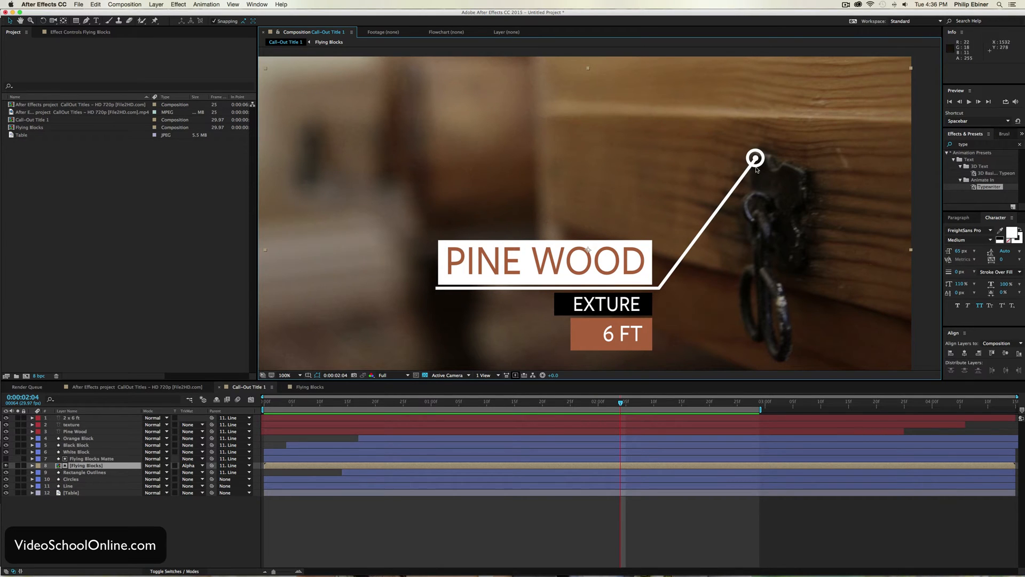
pyautogui.moveTo(821, 396)
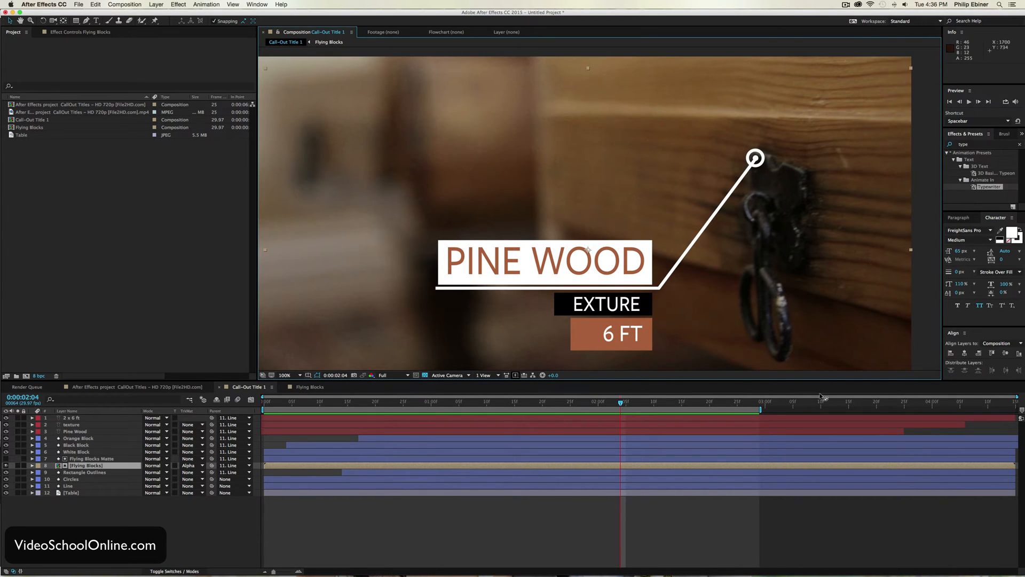
pyautogui.moveTo(761, 116)
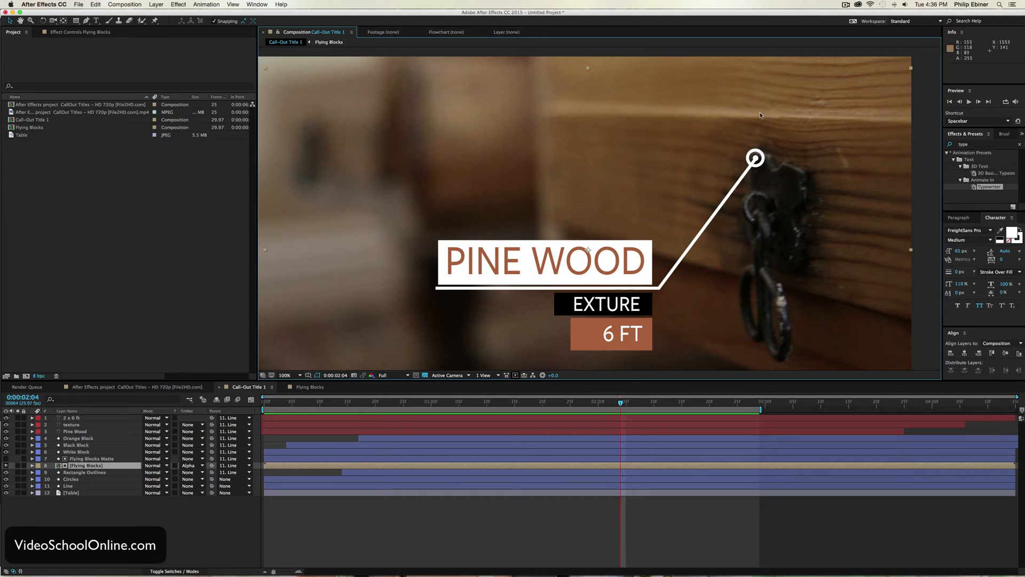
pyautogui.moveTo(789, 166)
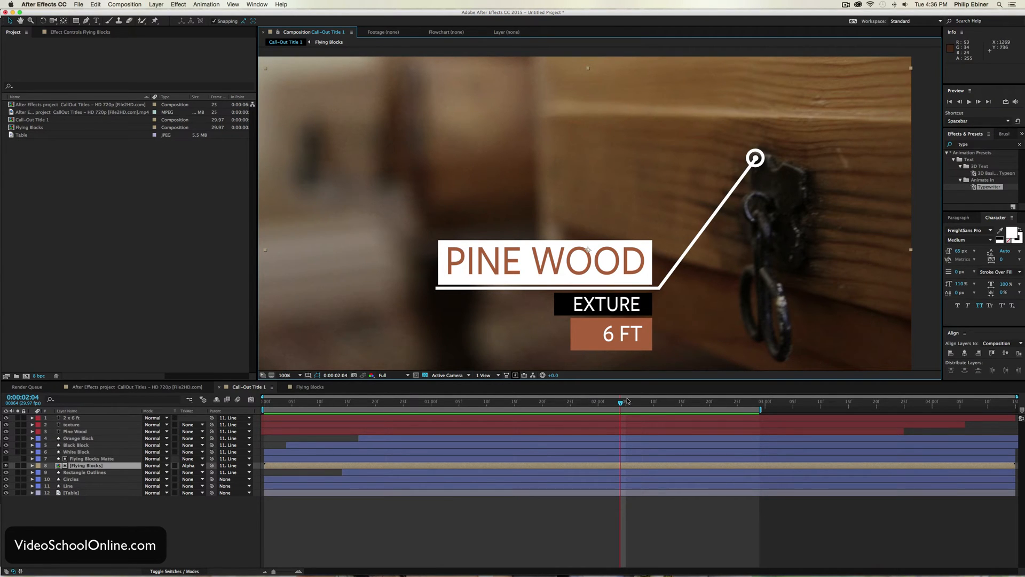
pyautogui.moveTo(430, 527)
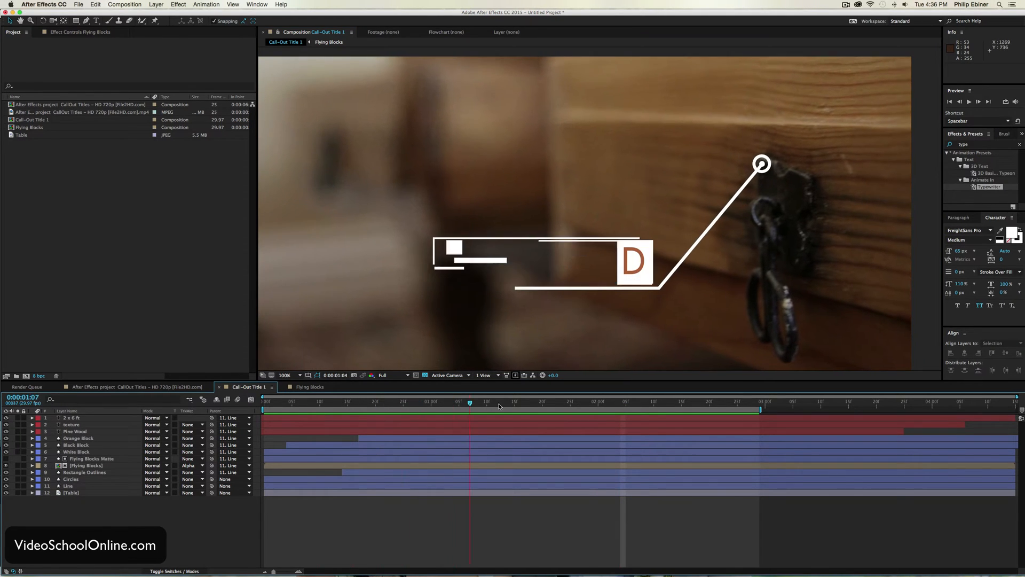
pyautogui.click(398, 402)
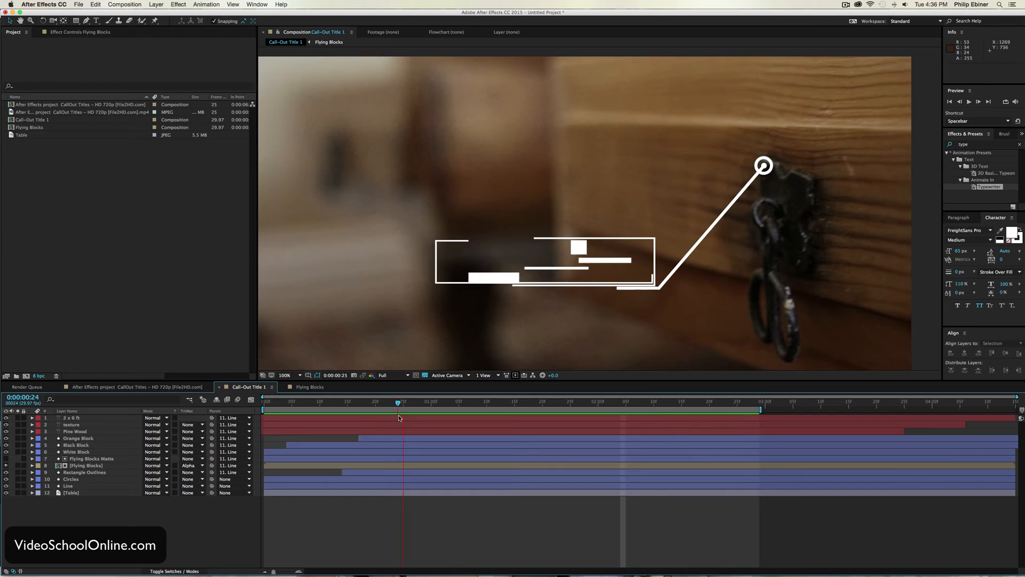
pyautogui.click(398, 402)
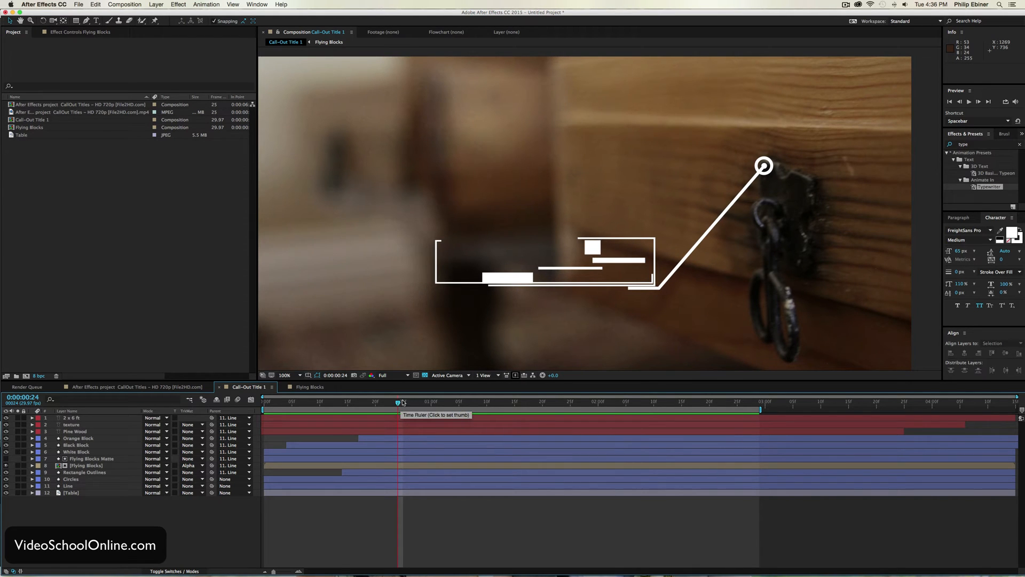
pyautogui.click(275, 401)
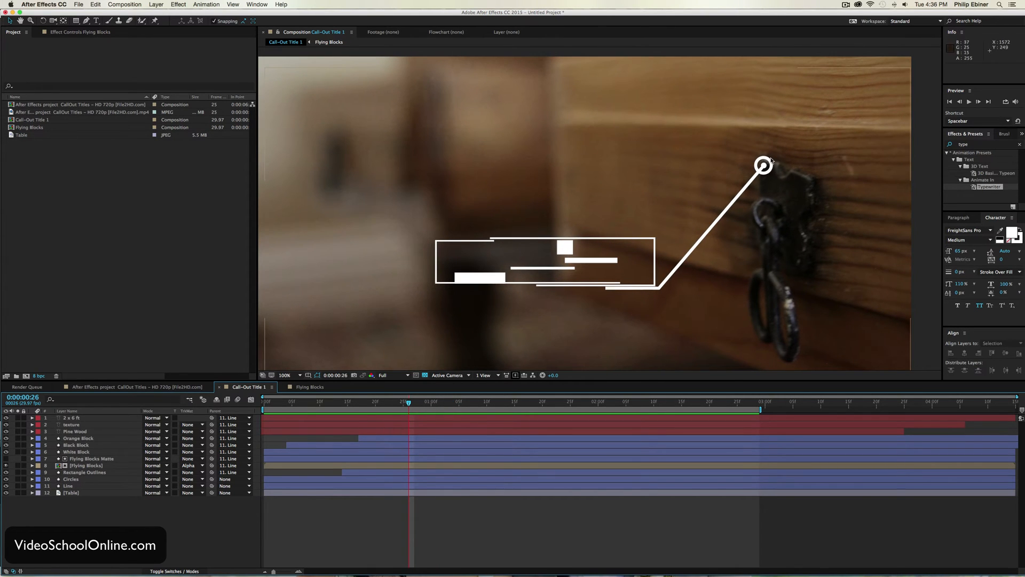
pyautogui.moveTo(804, 154)
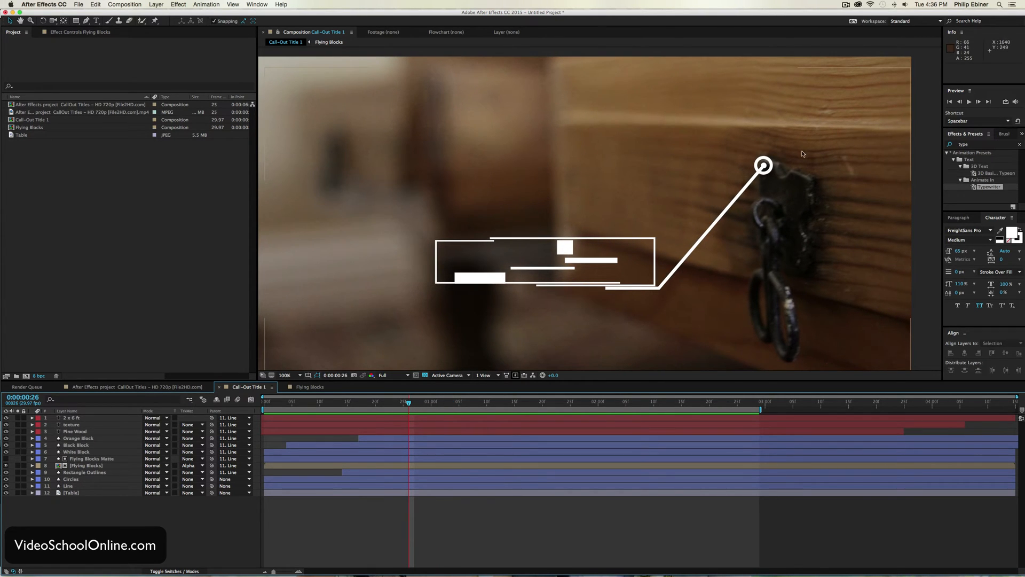
pyautogui.moveTo(284, 406)
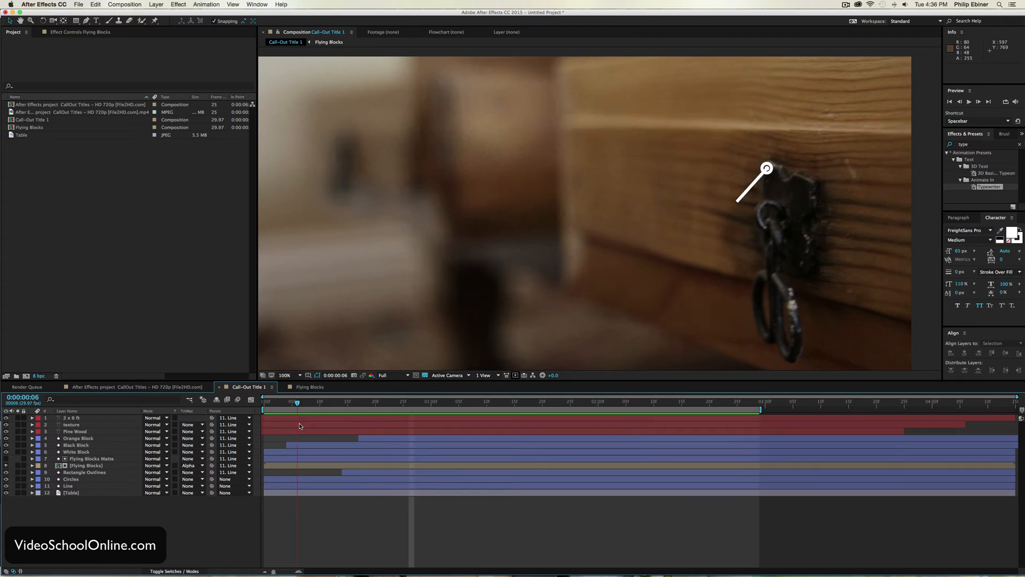
# Reveal Position keyframes on Circles and Line and move the circle onto the drawer latch
pyautogui.click(67, 485)
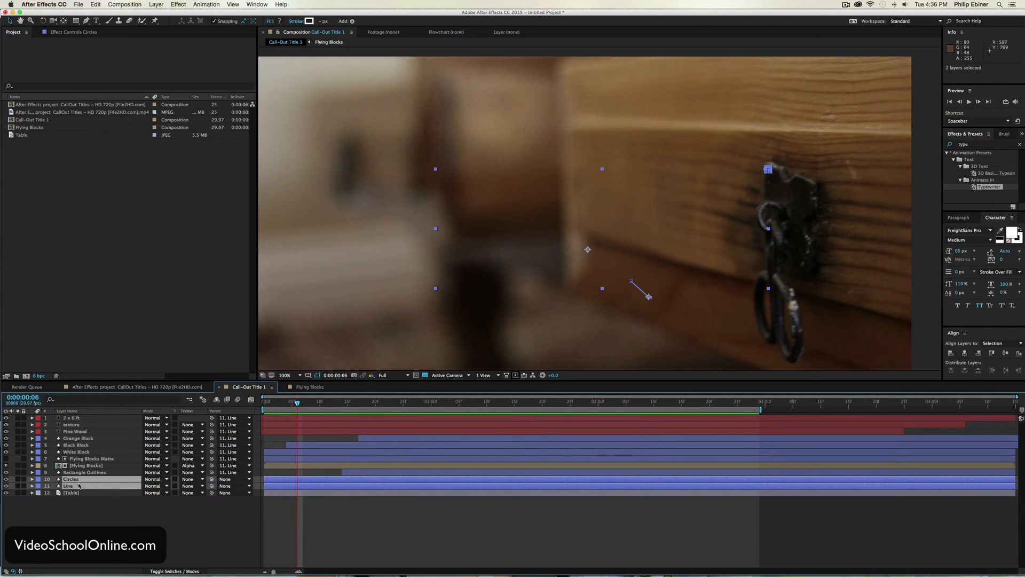
pyautogui.click(31, 478)
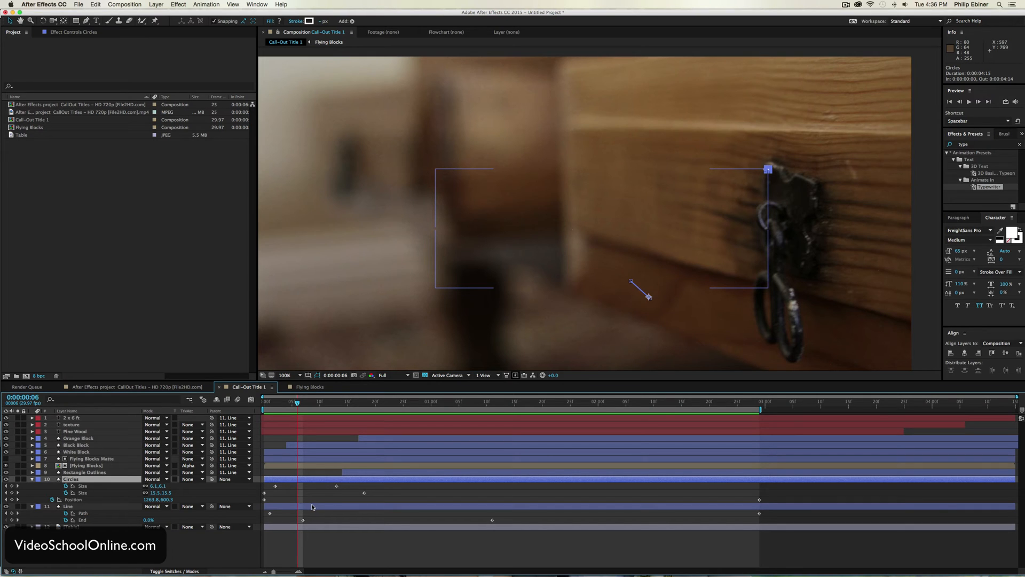
pyautogui.click(31, 478)
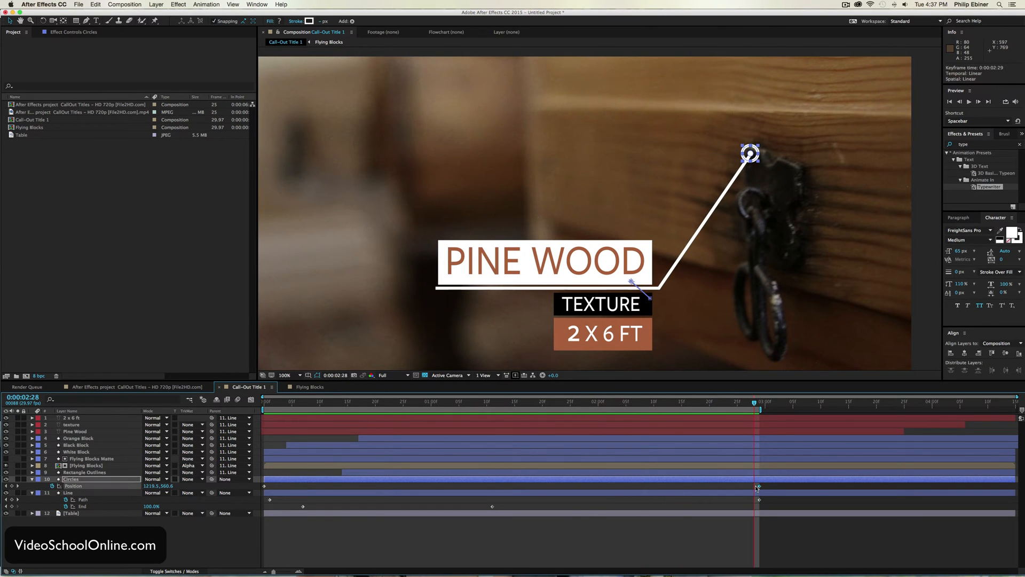
pyautogui.click(280, 410)
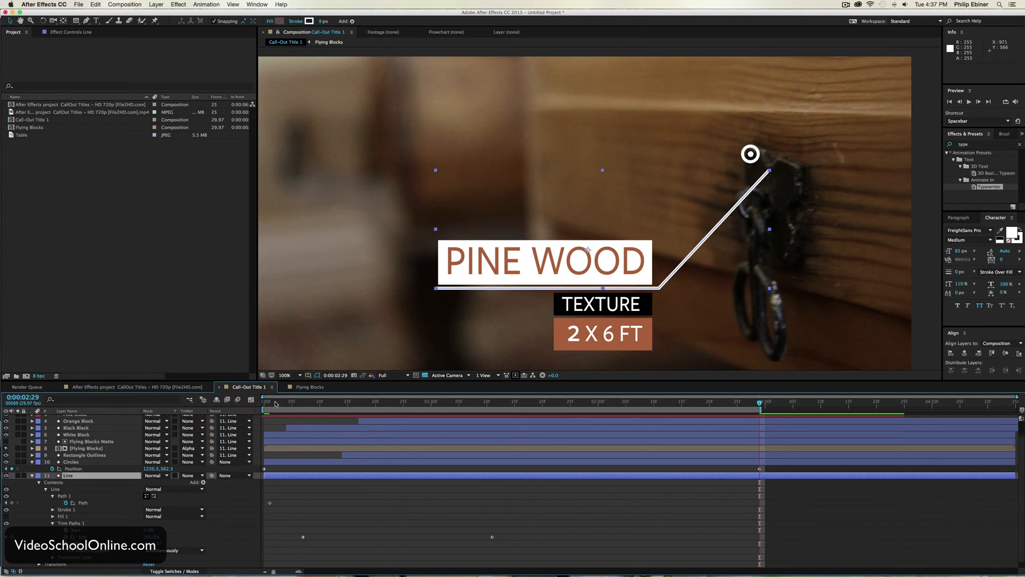
# Keyframe Line > Path 1 so its end vertex sits on the circle at several frames
pyautogui.click(268, 404)
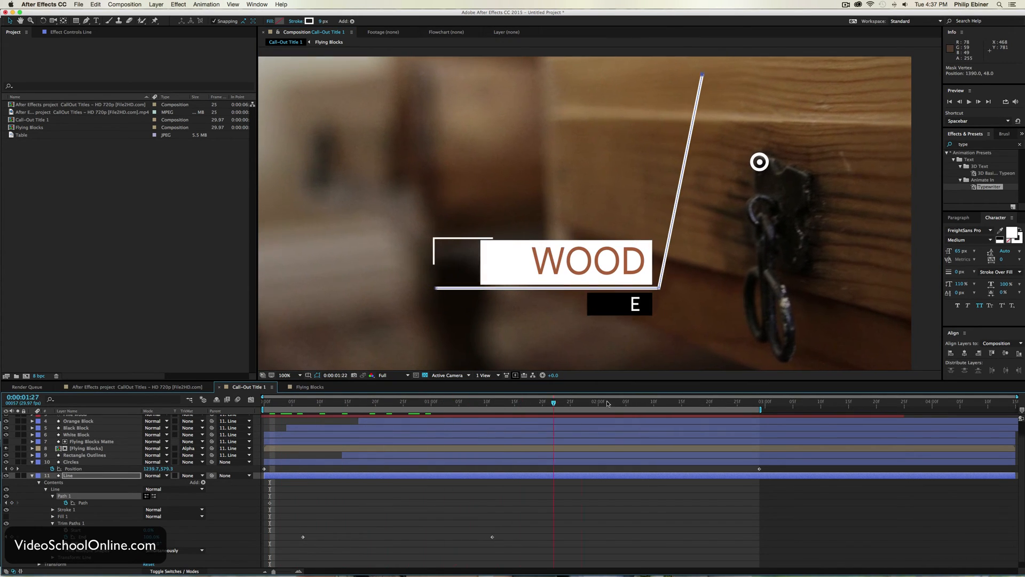
pyautogui.click(265, 411)
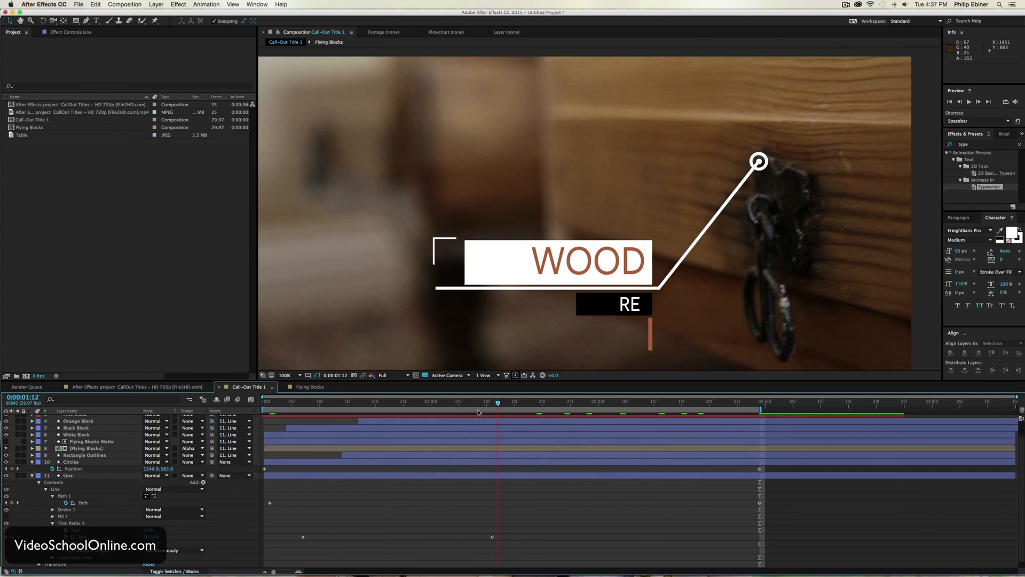
pyautogui.click(759, 401)
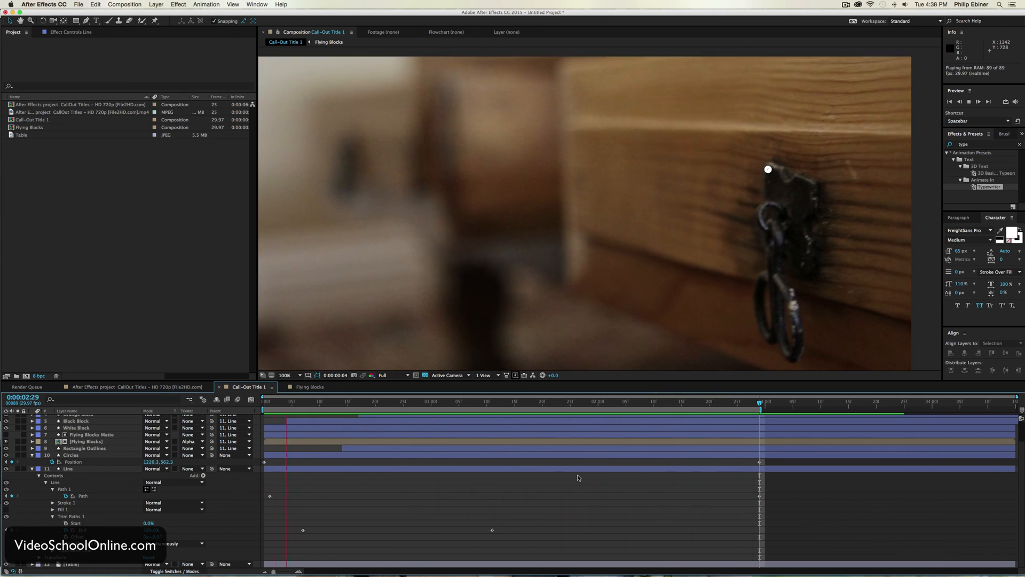
# Finish the Path keyframes and RAM-preview the finished callout
pyautogui.click(609, 406)
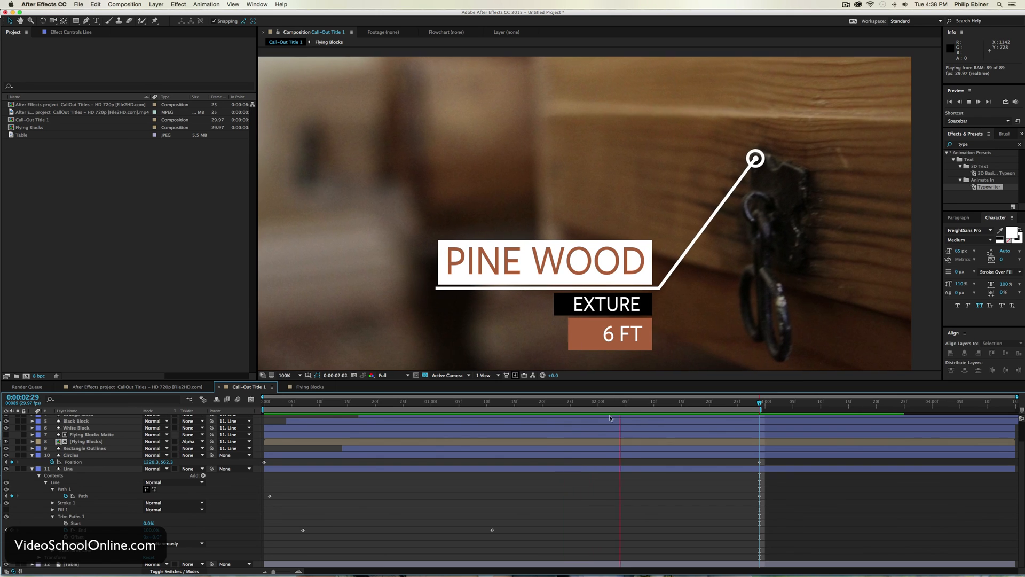